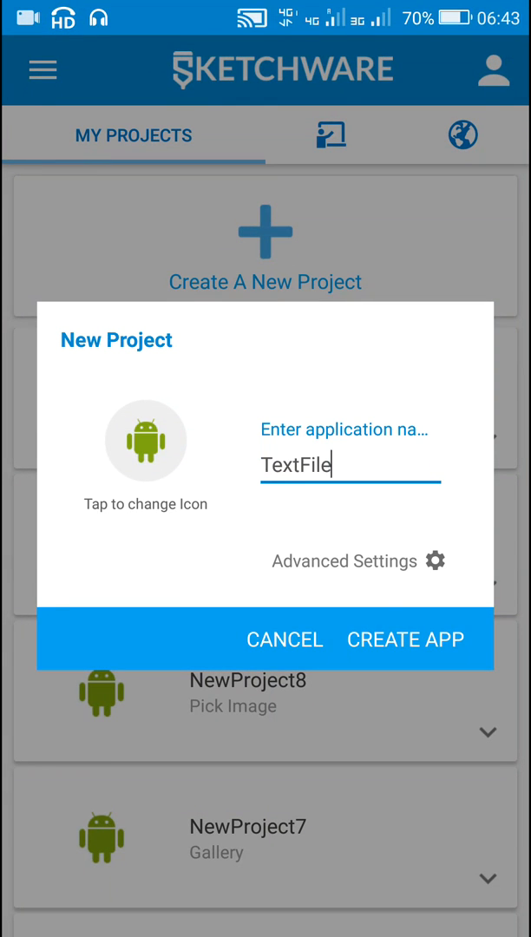
- Create the TextFile project so the layout editor shows a Button and an EditText
click(405, 639)
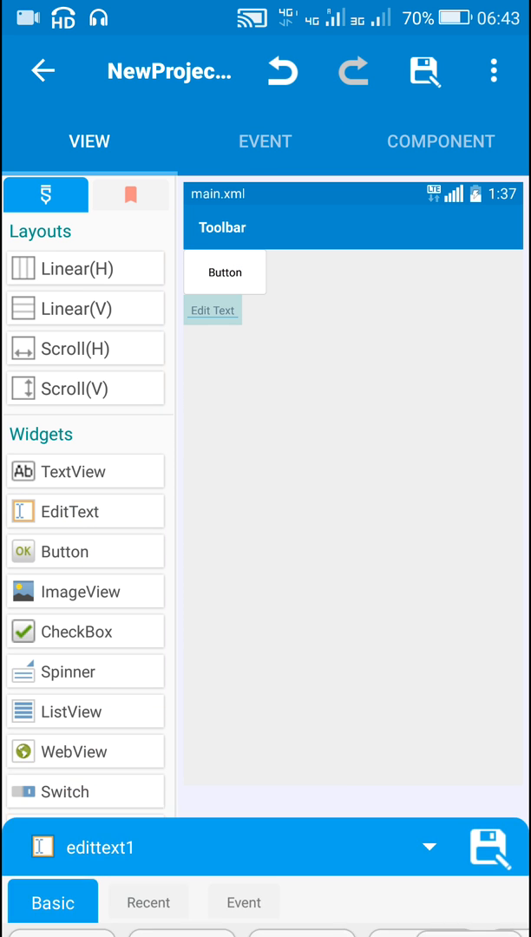
- Enlarge edittext1's text size to a bigger sp value, then go to the activity's event list
click(224, 271)
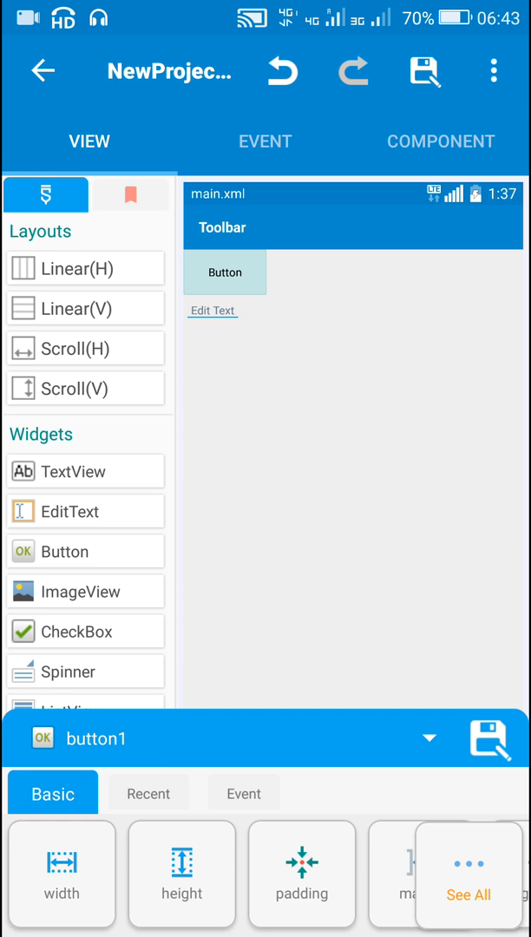
click(212, 310)
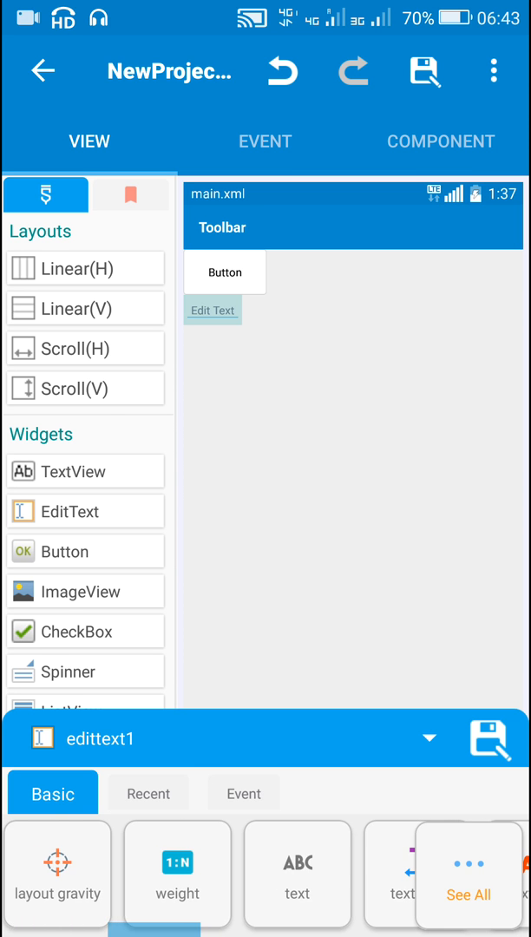
click(297, 873)
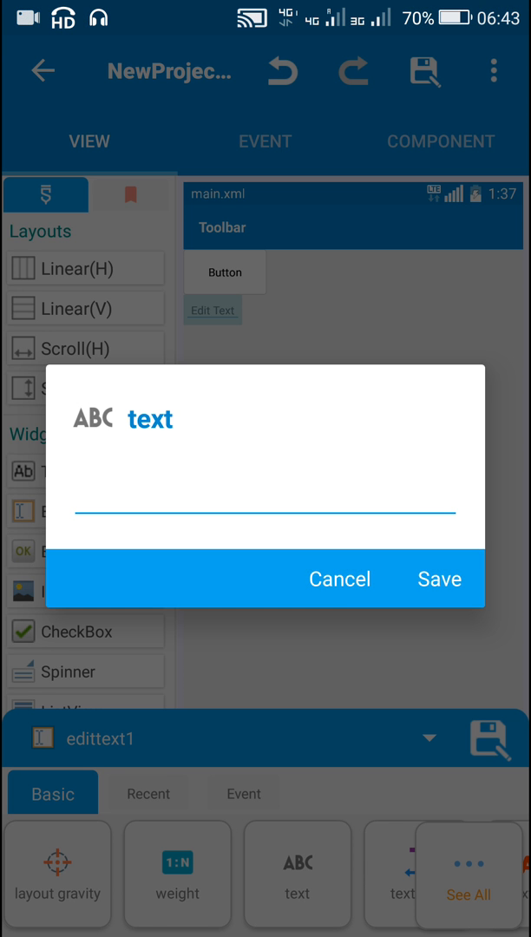
click(339, 578)
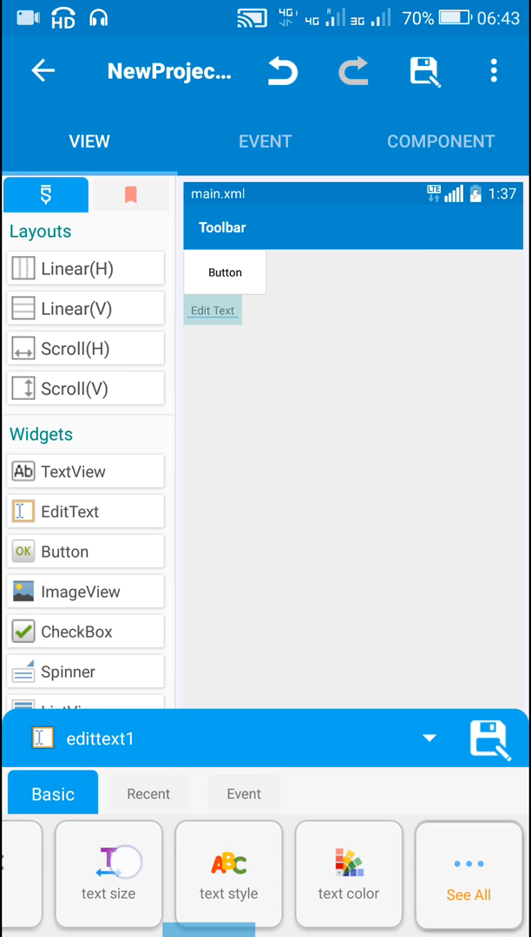
click(108, 874)
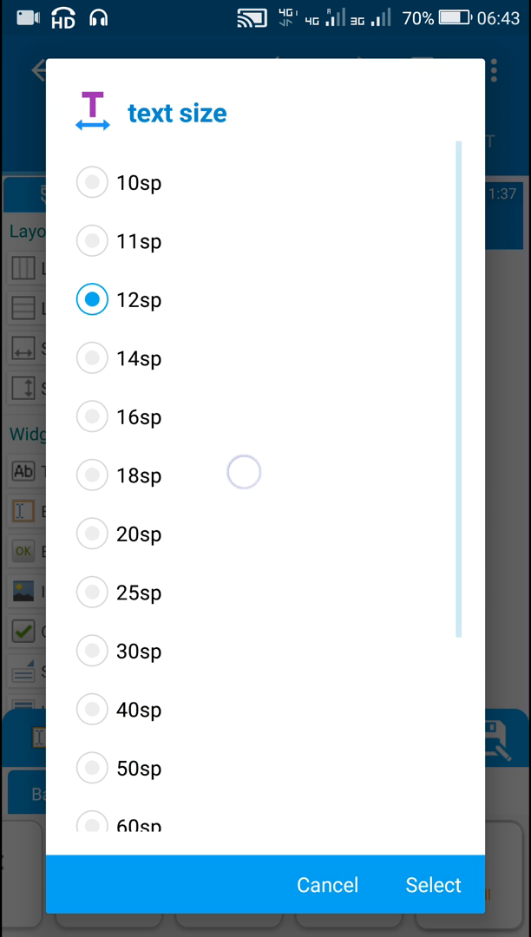
click(326, 885)
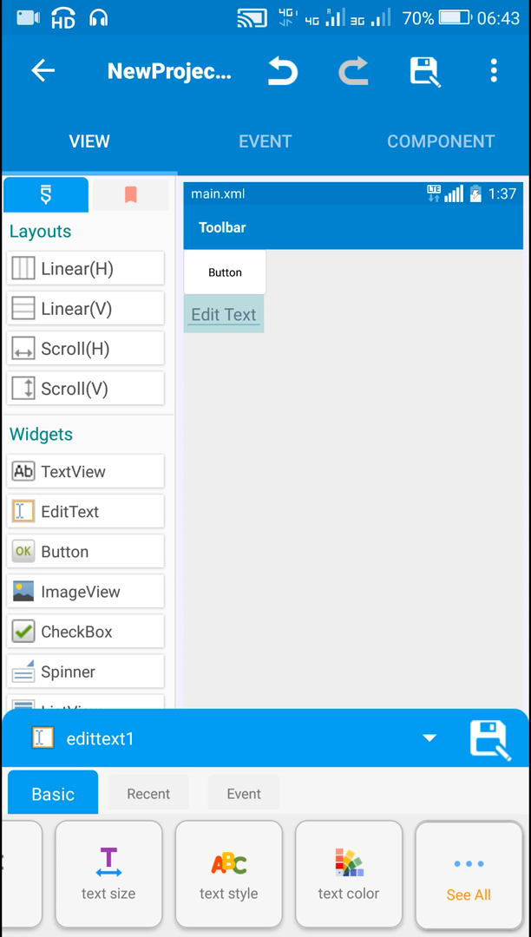
click(265, 141)
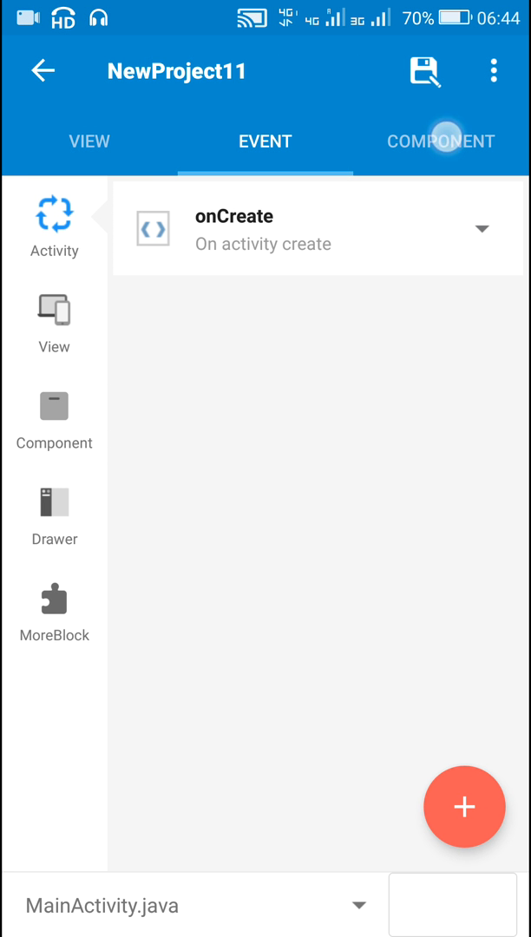
- Add a FilePicker component named 'fi...' limited to Text files mime type
click(464, 807)
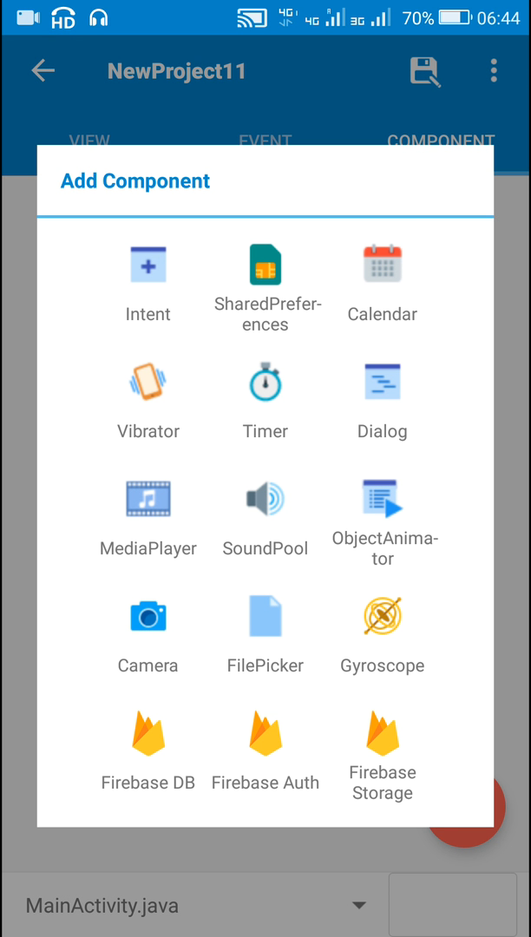
click(264, 615)
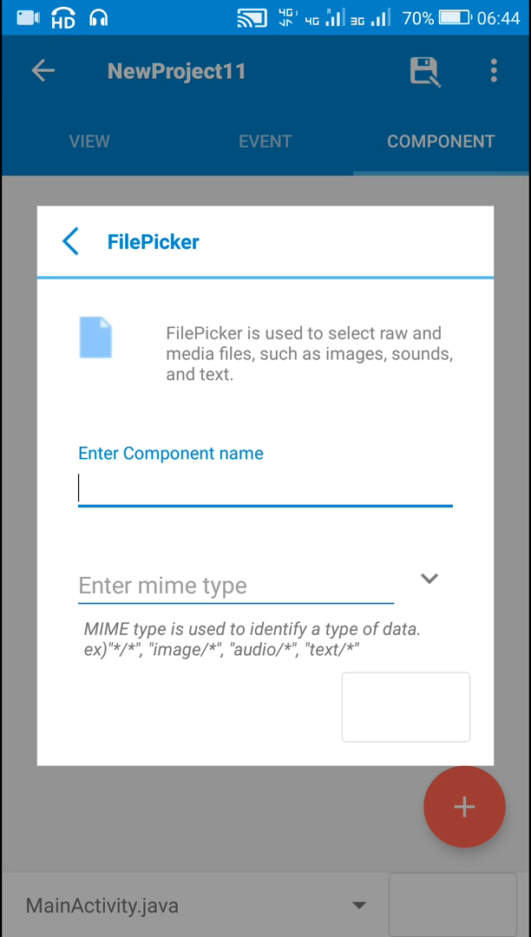
text(fi)
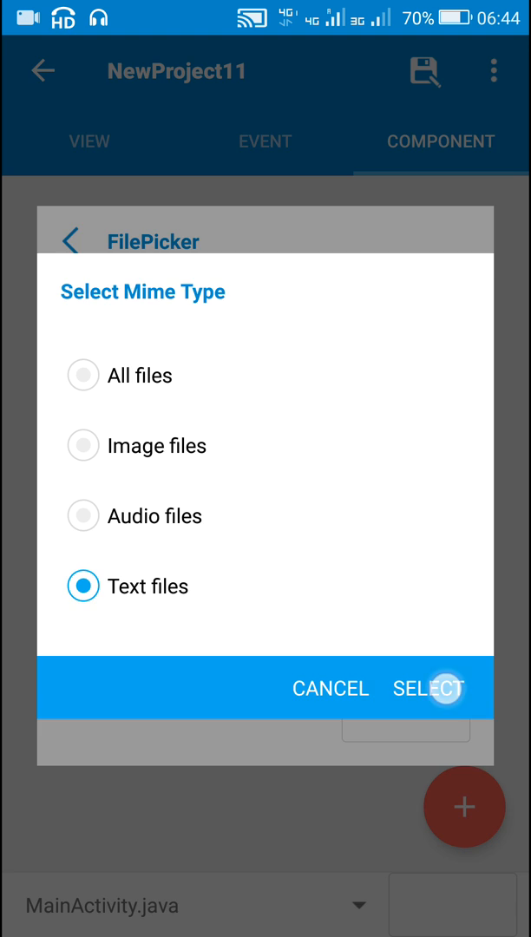
click(427, 686)
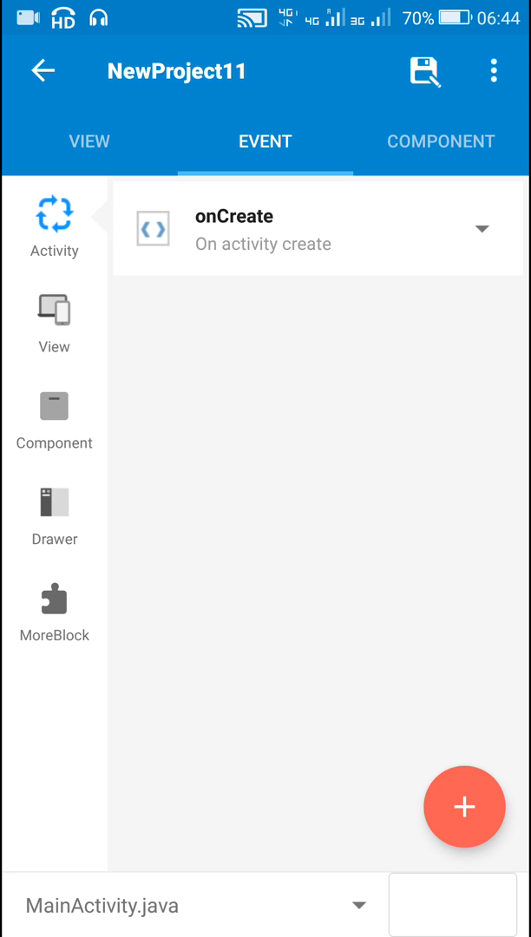
- In button1 onClick, attach a 'FilePicker pick files' block using the file picker
click(54, 321)
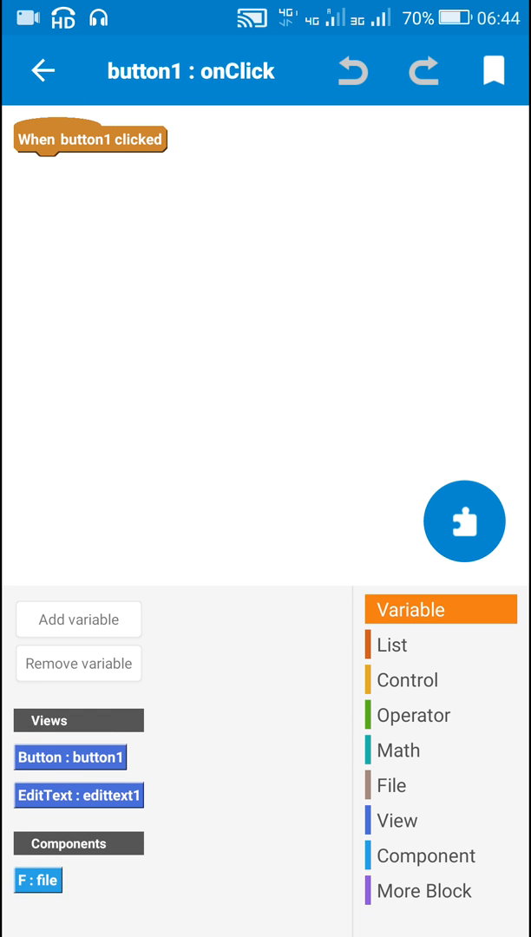
click(426, 855)
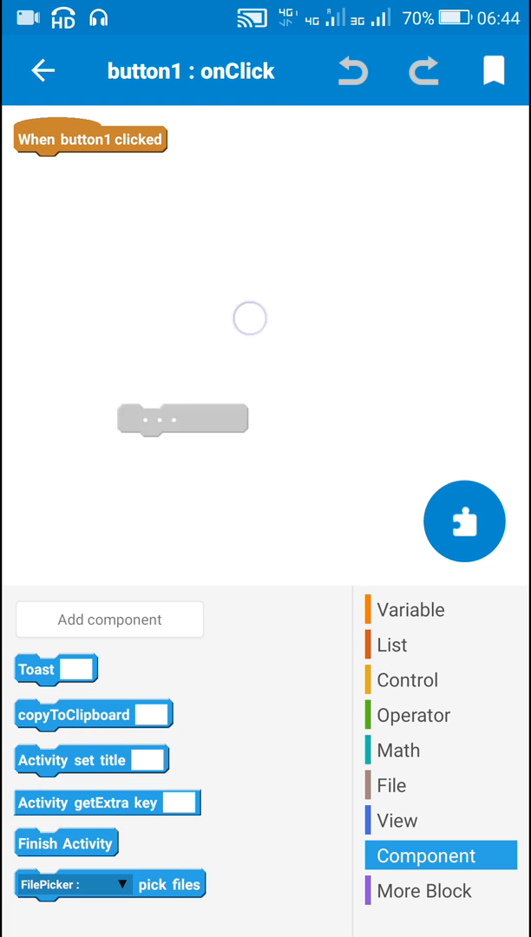
drag(109, 884, 110, 167)
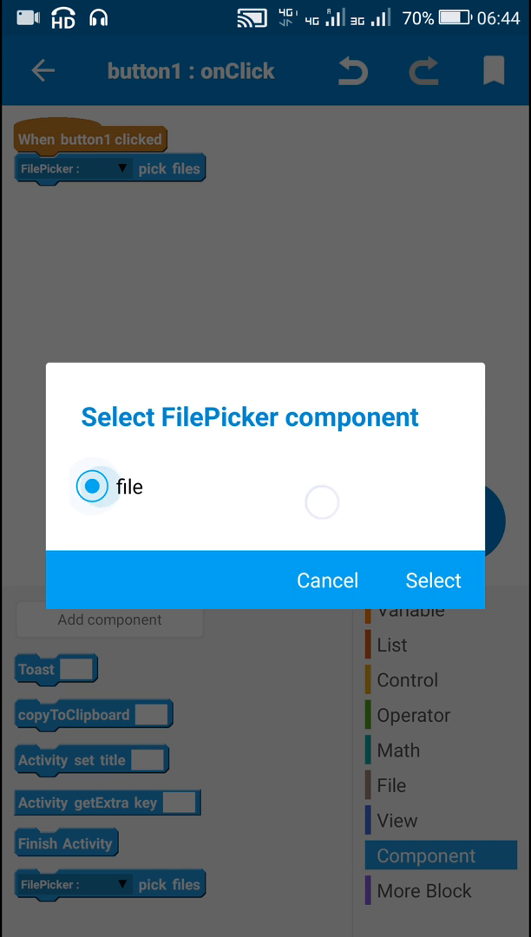
click(433, 580)
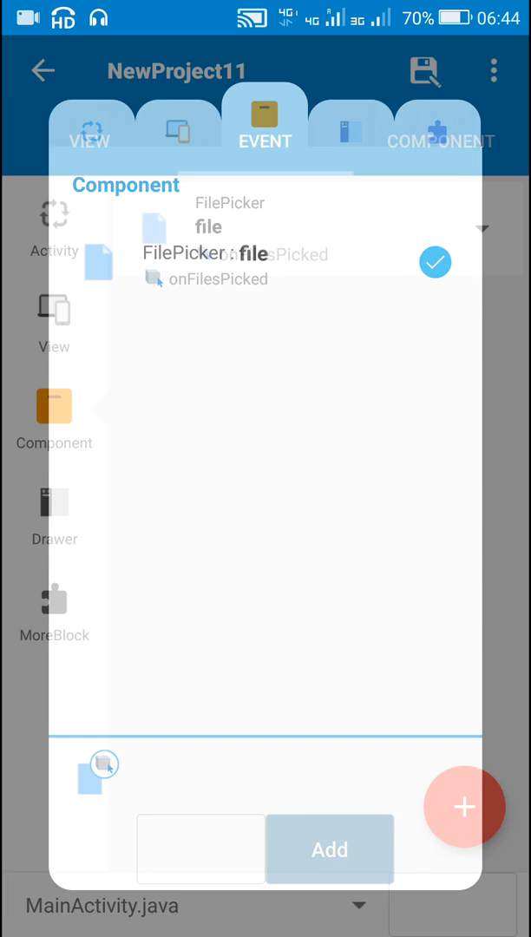
- Add the file onFilesPicked event and set edittext1's text from a 'read file path' block
click(328, 848)
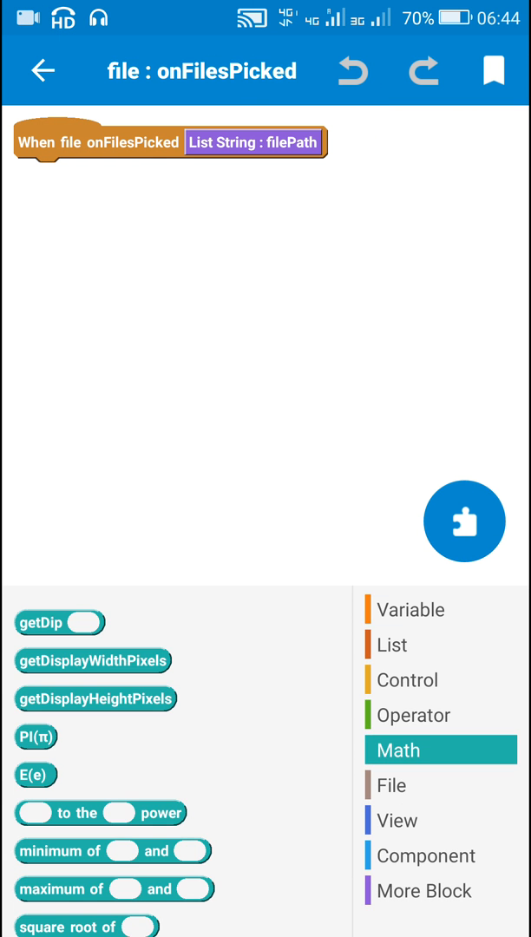
click(395, 820)
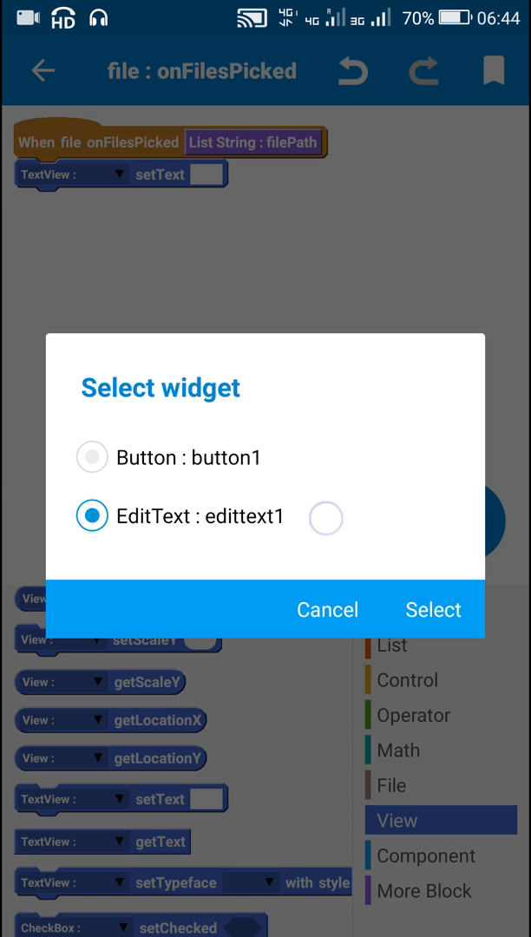
click(432, 609)
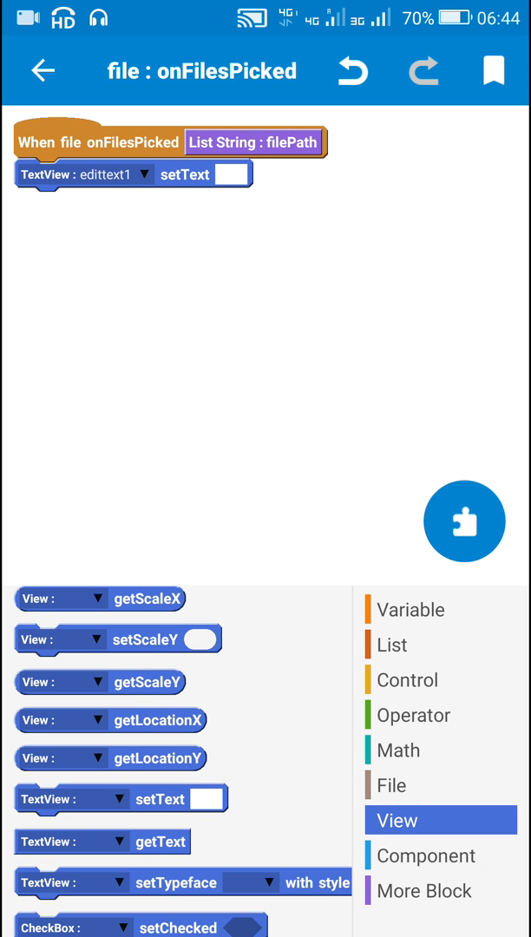
click(394, 784)
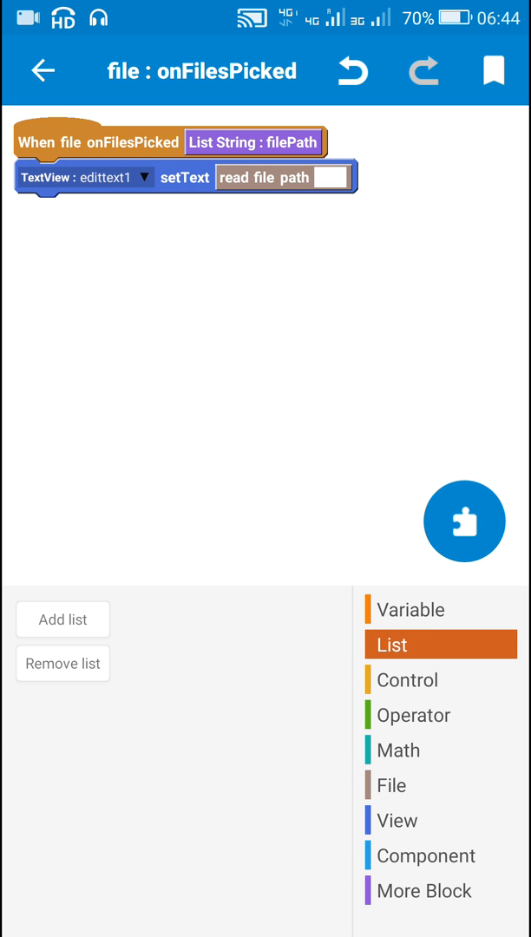
- Add a String list 's' and read the file path from its item at index 0
click(63, 619)
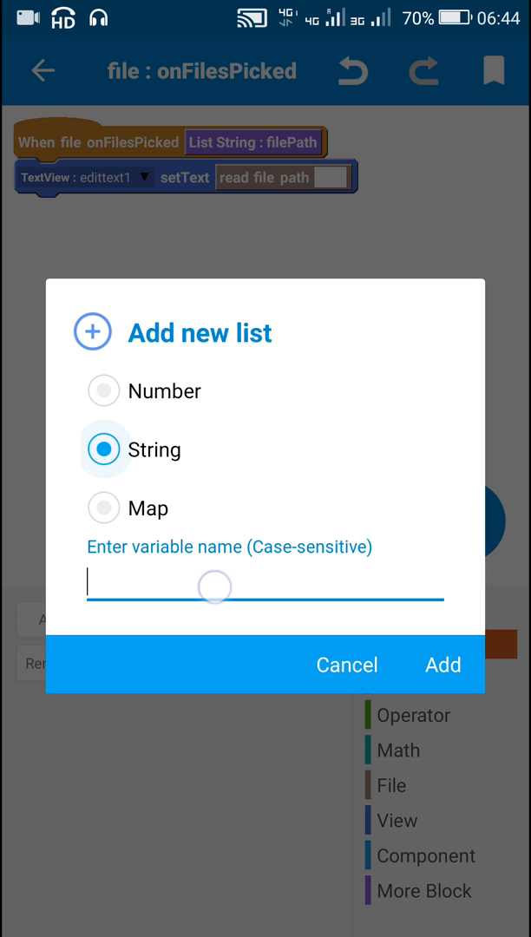
text(s)
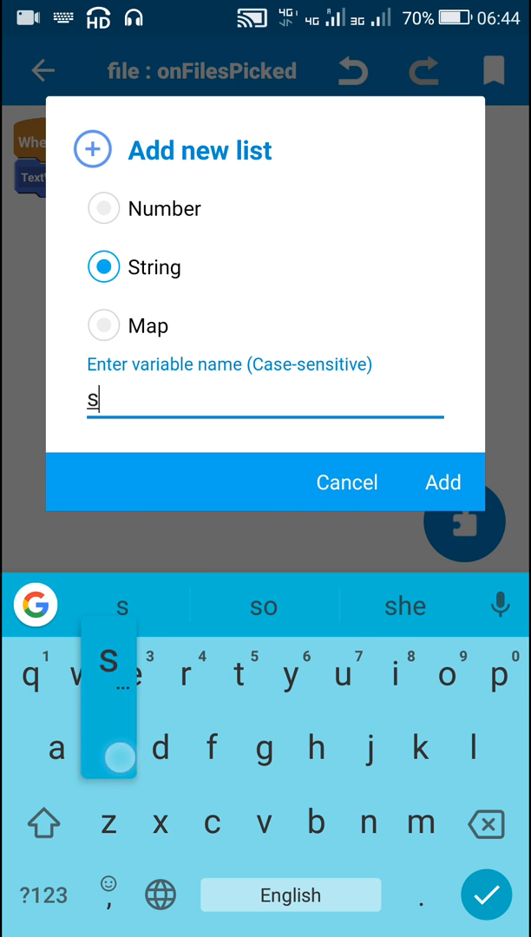
click(443, 482)
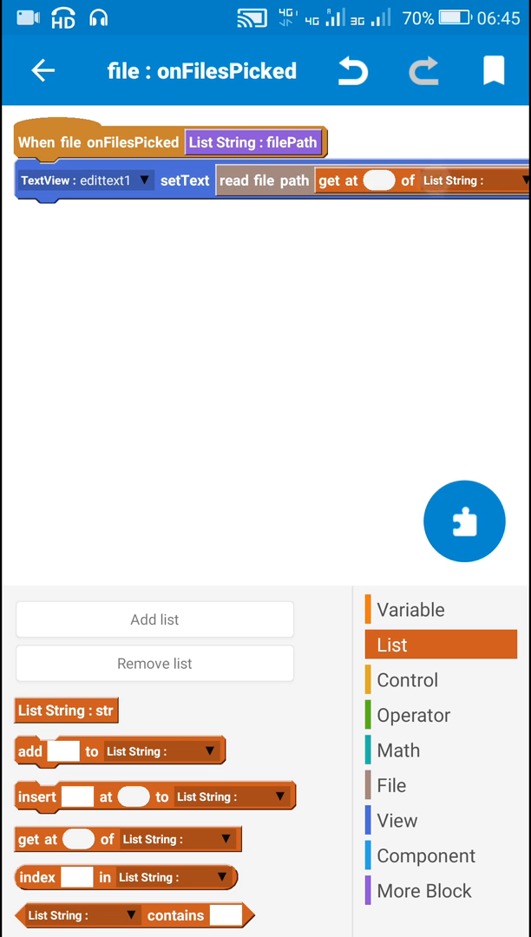
click(375, 180)
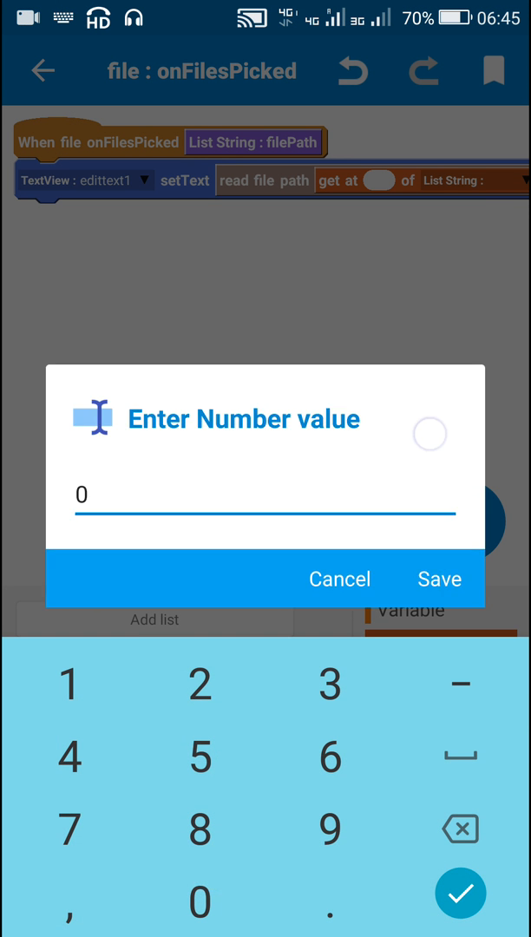
click(439, 578)
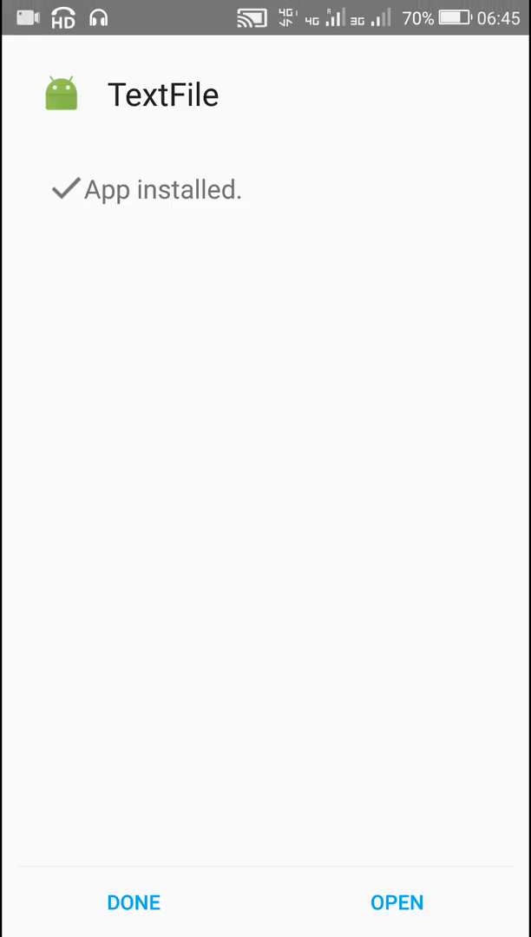
- Open the installed TextFile app and tap BUTTON to bring up the file picker
click(398, 902)
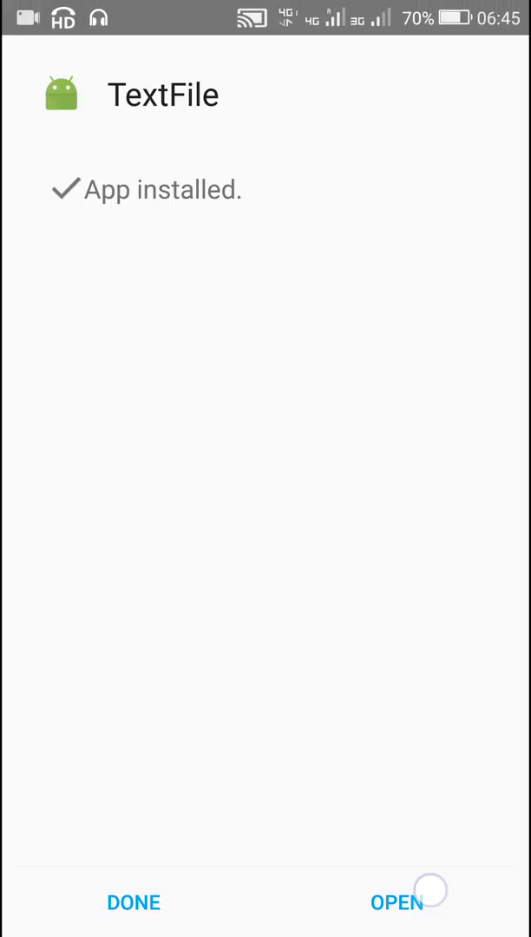
click(397, 902)
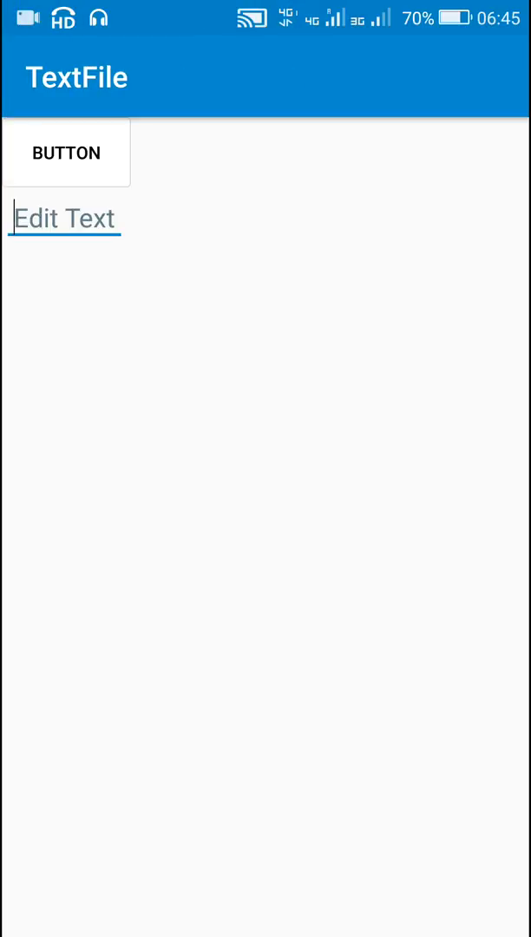
click(66, 153)
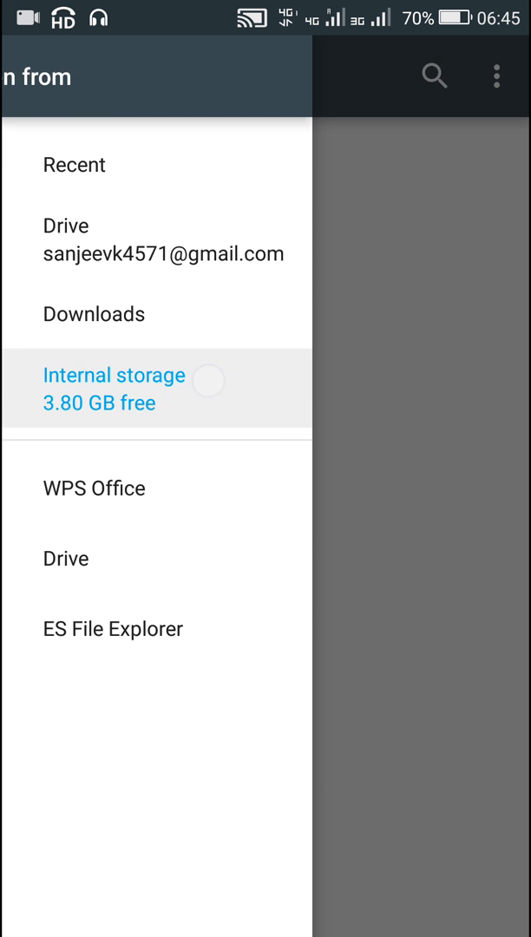
- Browse Internal storage and scroll down toward the text file to load
click(113, 374)
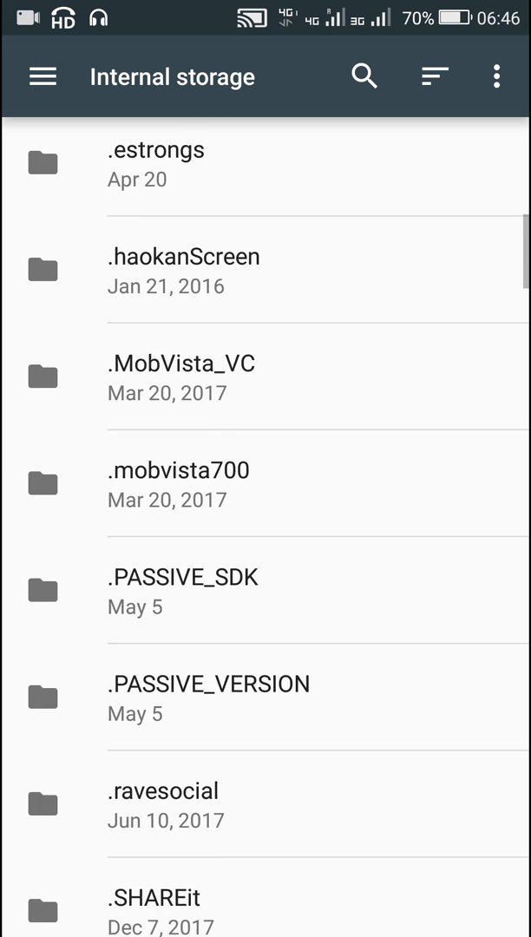
scroll(down, 3)
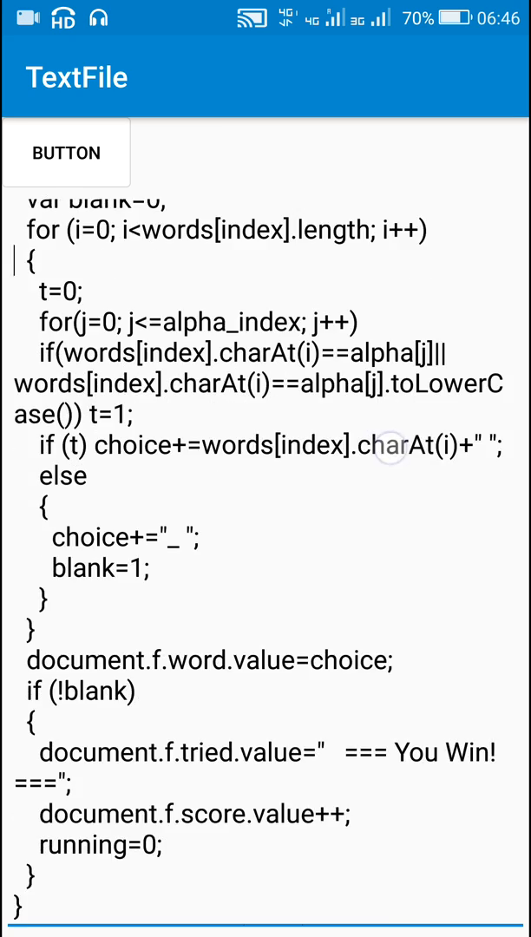
scroll(down, 3)
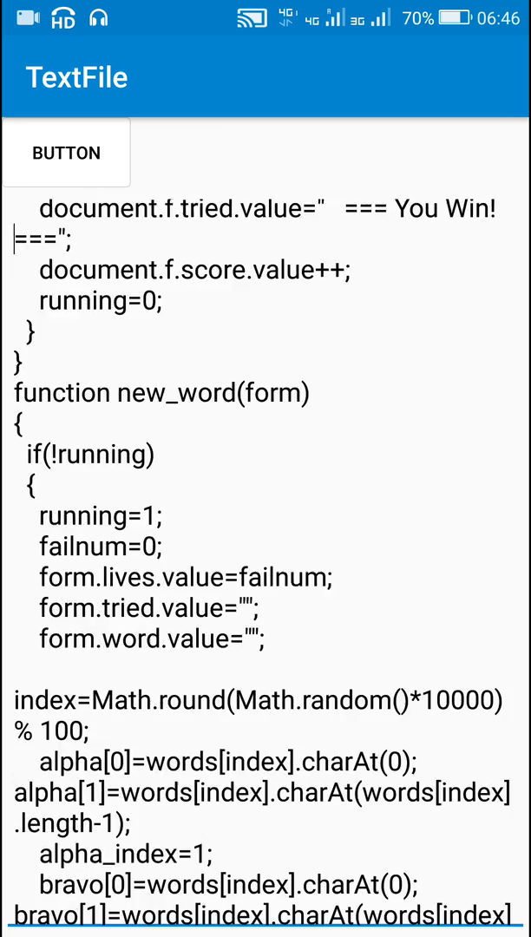
scroll(down, 3)
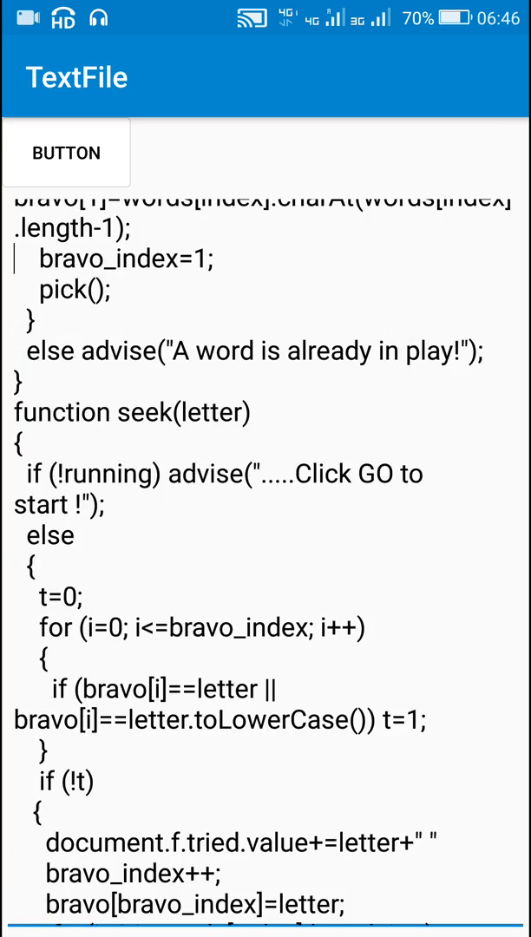
scroll(down, 3)
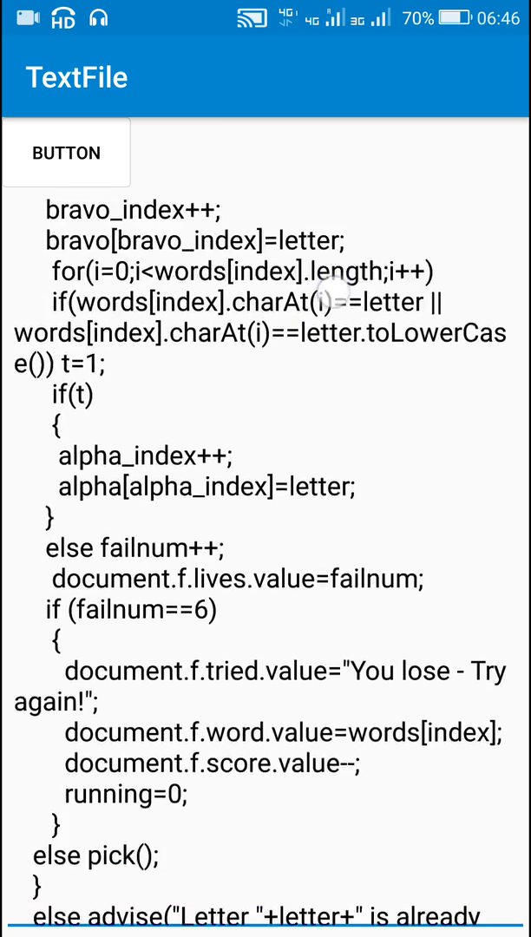
scroll(down, 3)
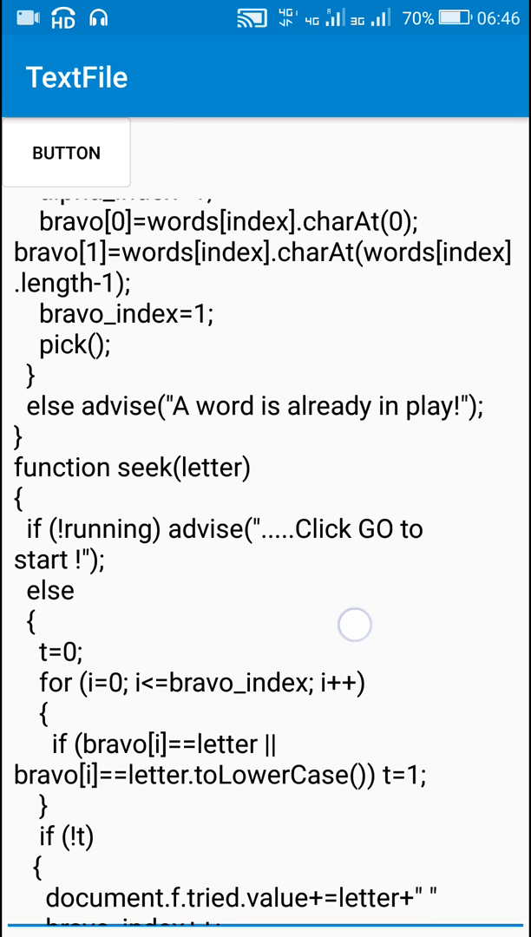